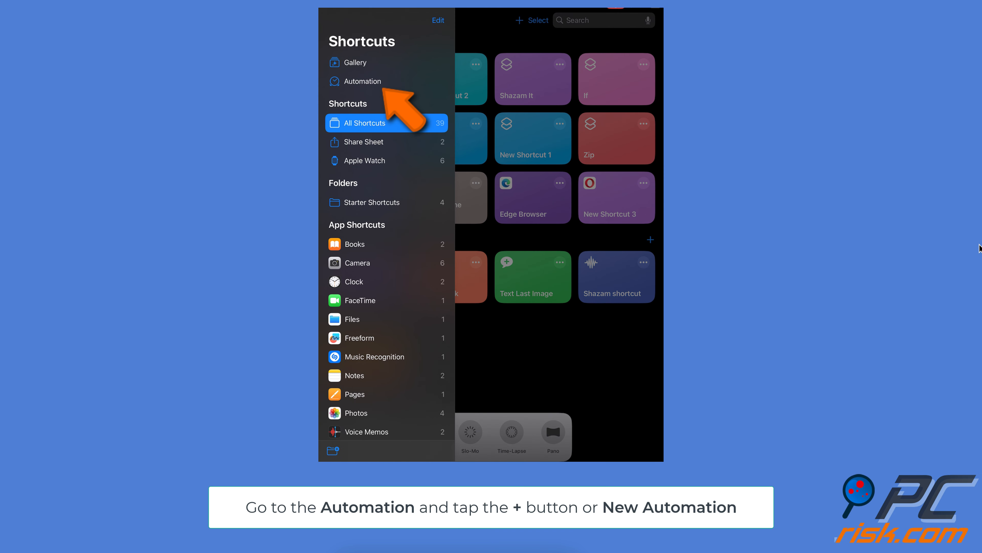
Create an automation triggered when App Store is opened, with Run Immediately checked.
left_click(363, 82)
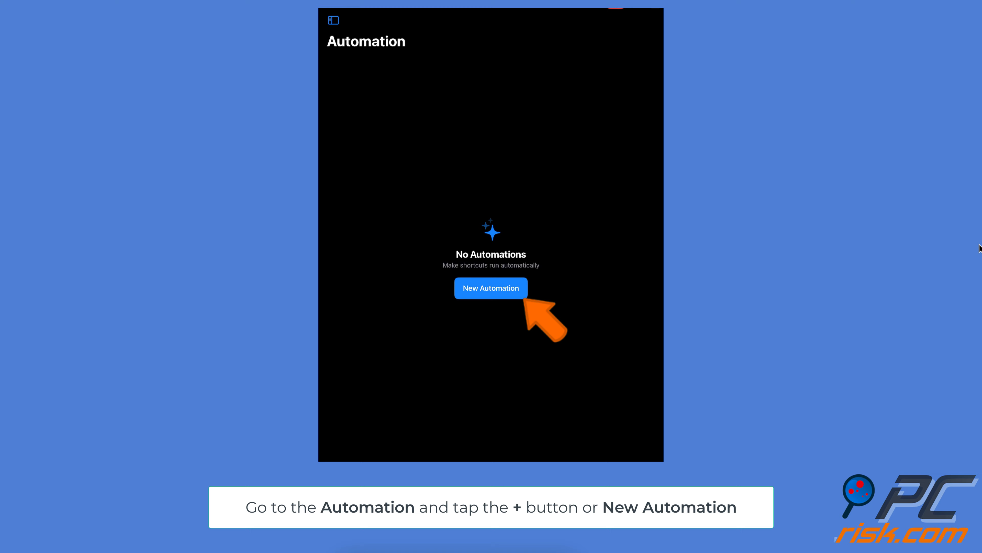
left_click(490, 287)
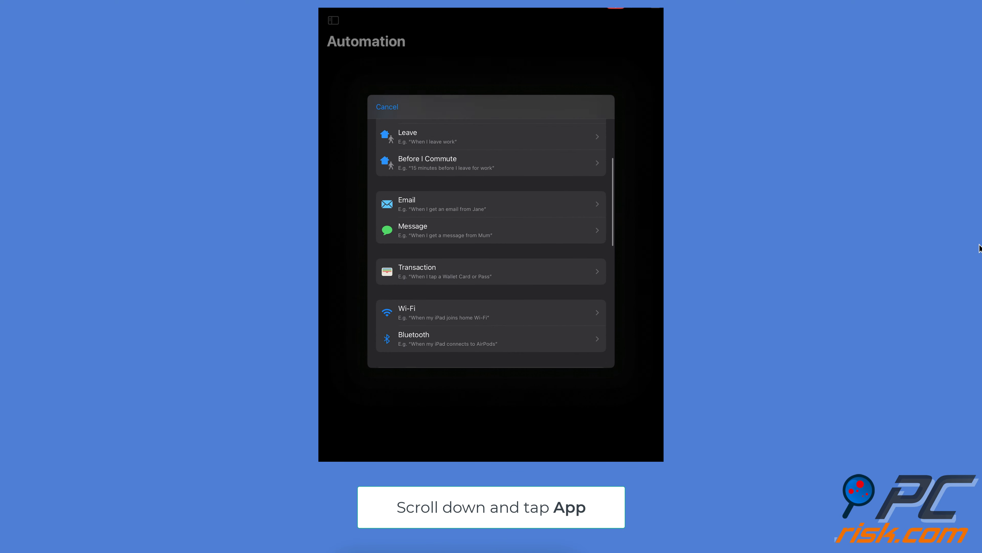
scroll("down", 3)
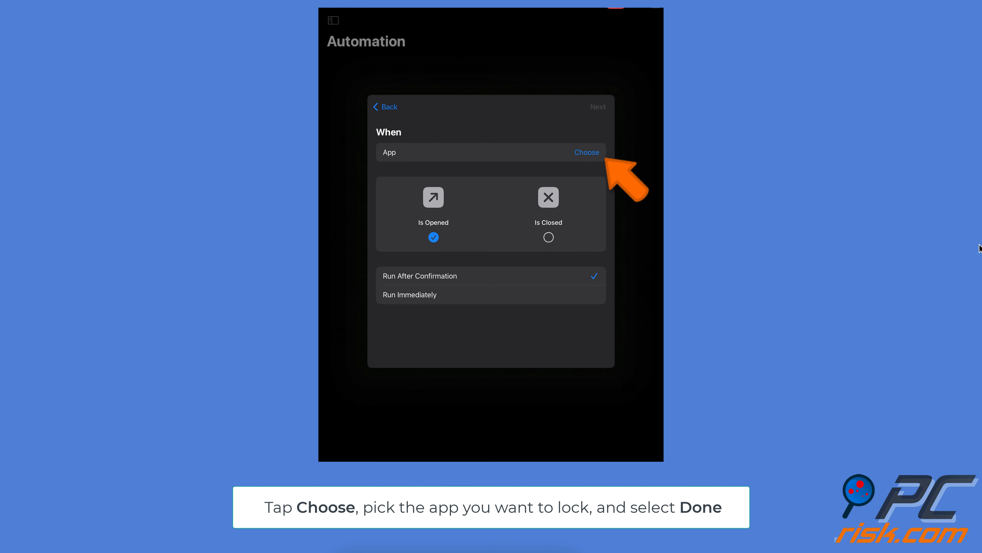
left_click(586, 152)
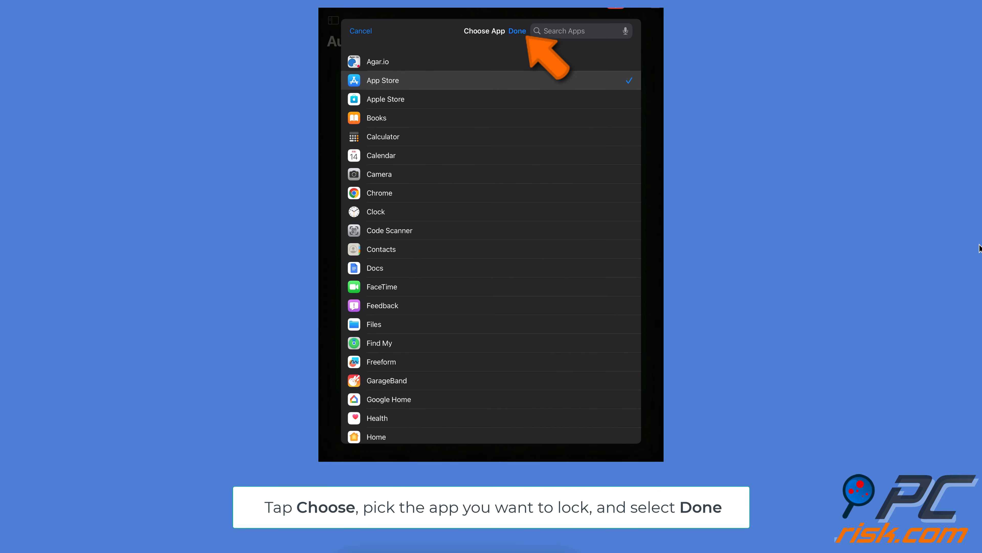
left_click(516, 30)
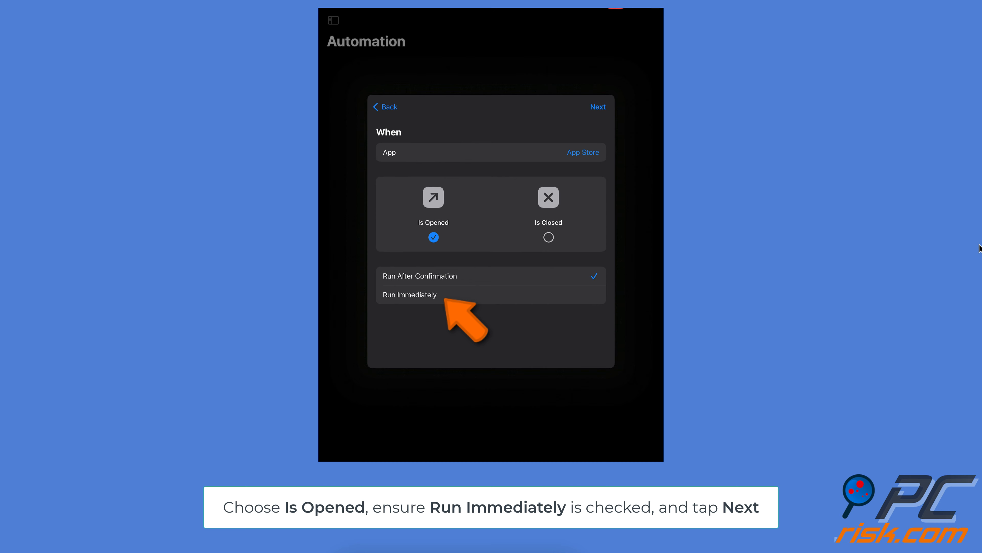
left_click(409, 295)
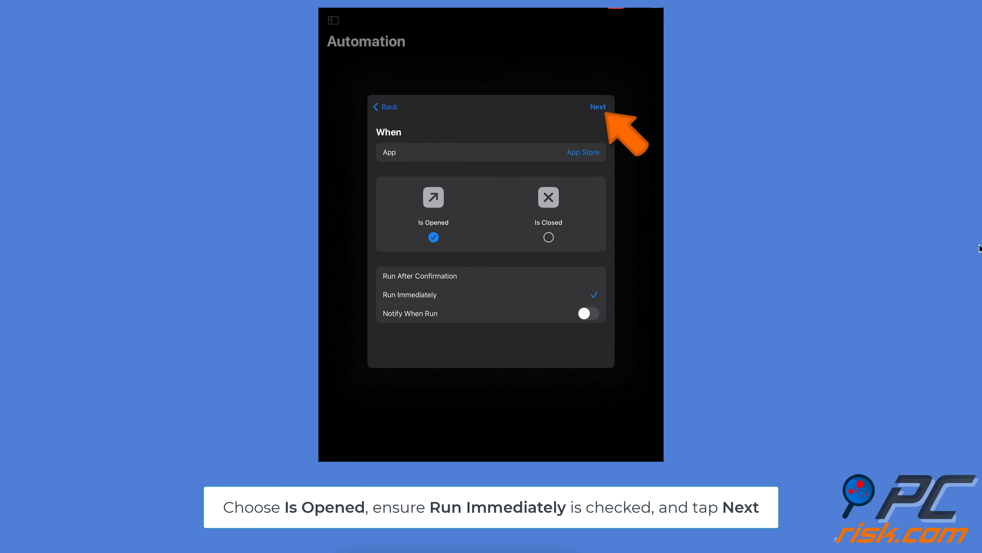
Add a Lock Screen action to the App Store automation and save it with Done.
left_click(597, 106)
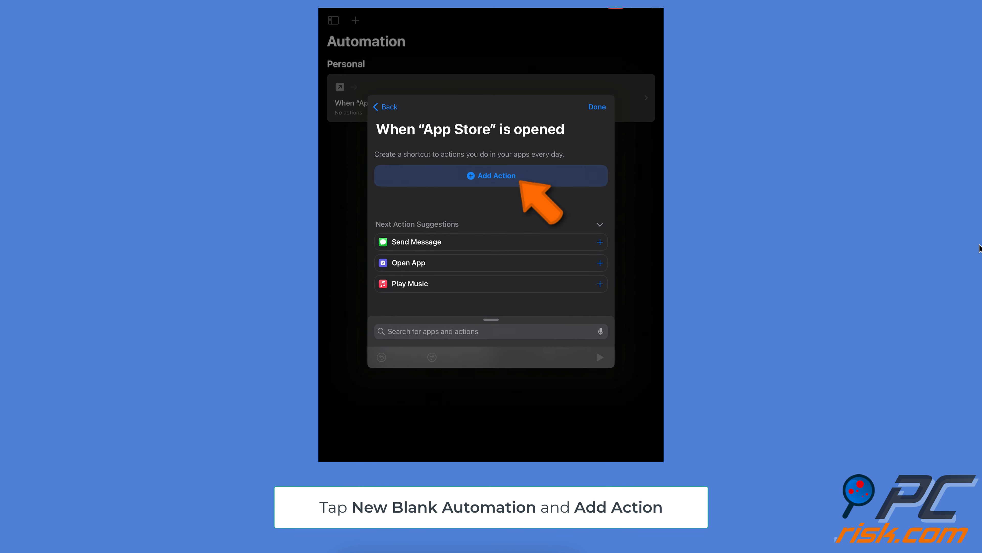
left_click(491, 176)
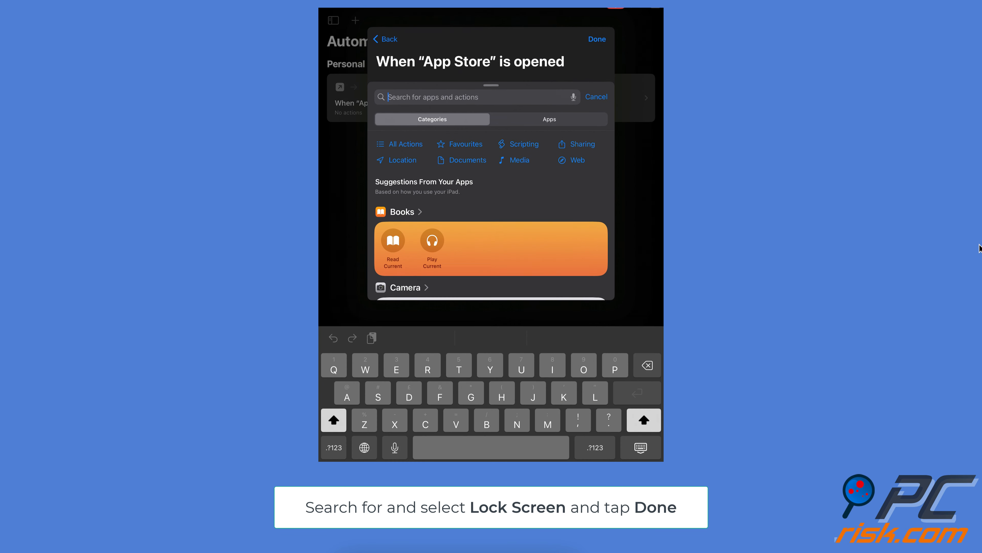
type("Lock")
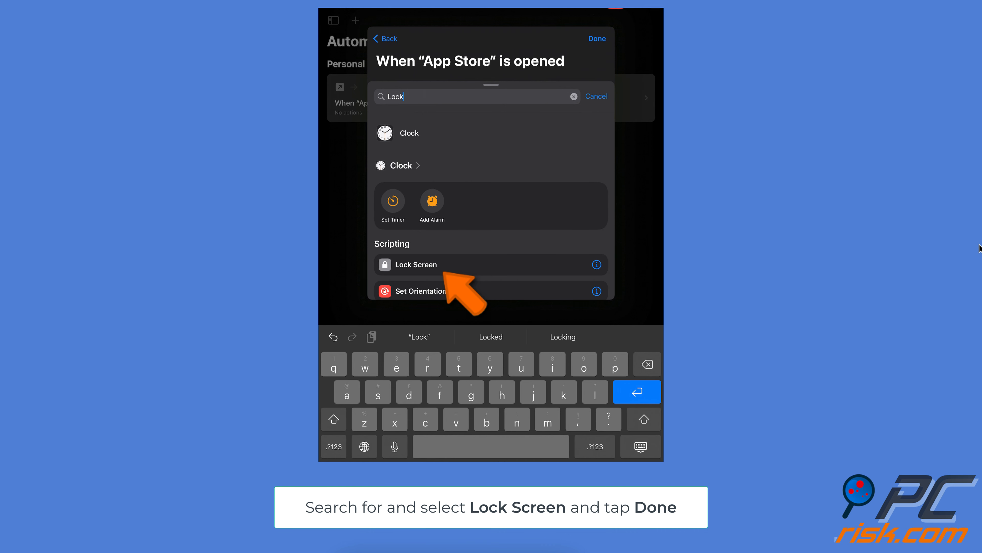
left_click(415, 264)
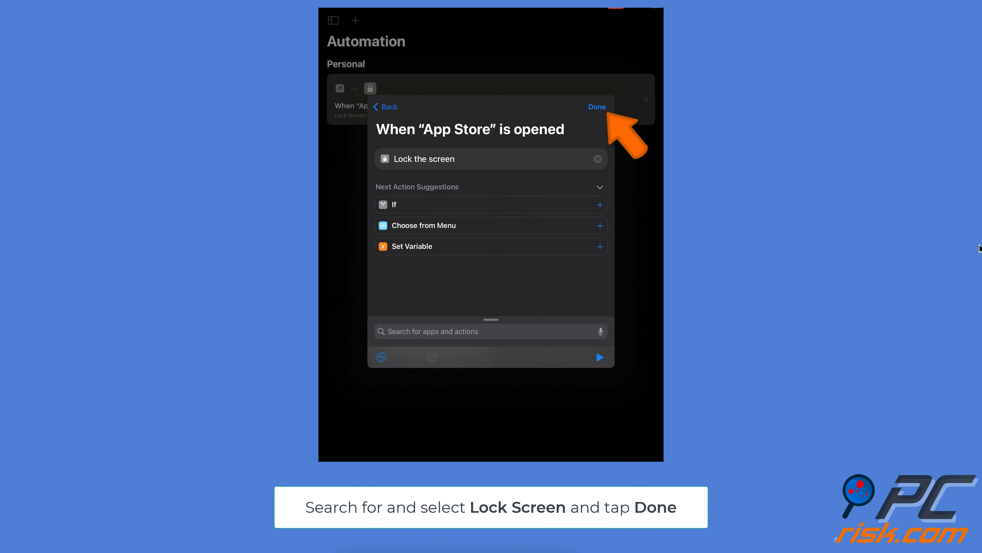
left_click(596, 106)
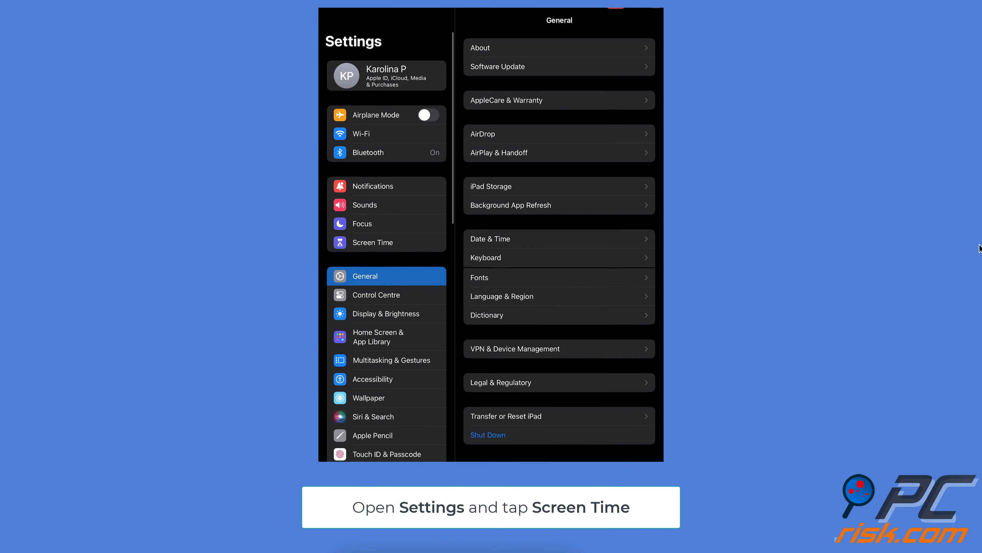
In Screen Time App Limits, add a 0 hr 1 min daily limit for Messenger under Social.
left_click(373, 242)
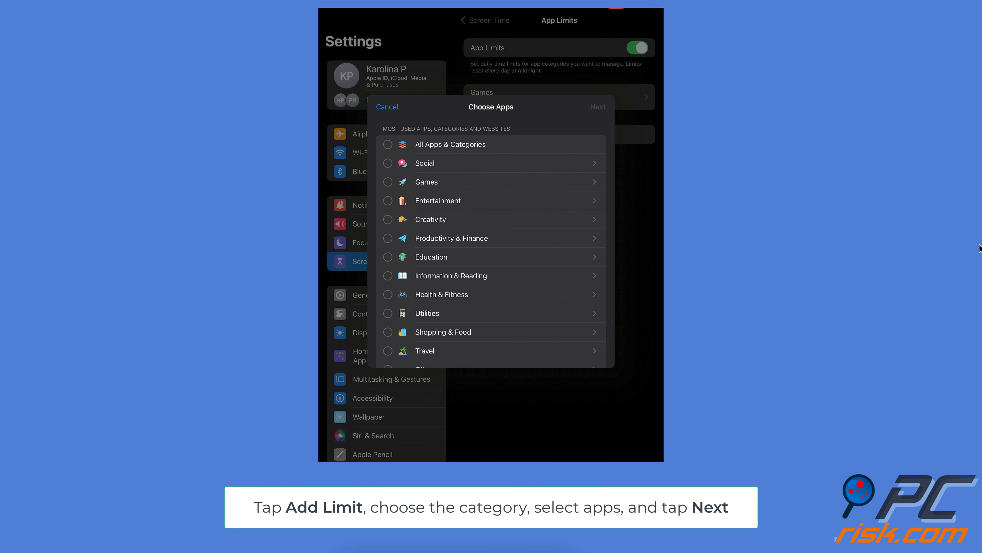
left_click(492, 162)
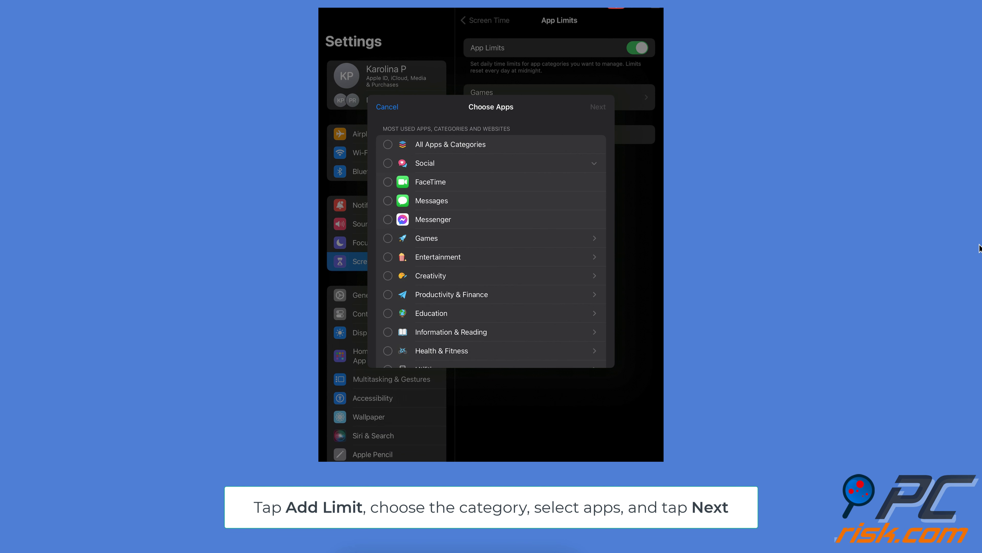
left_click(388, 219)
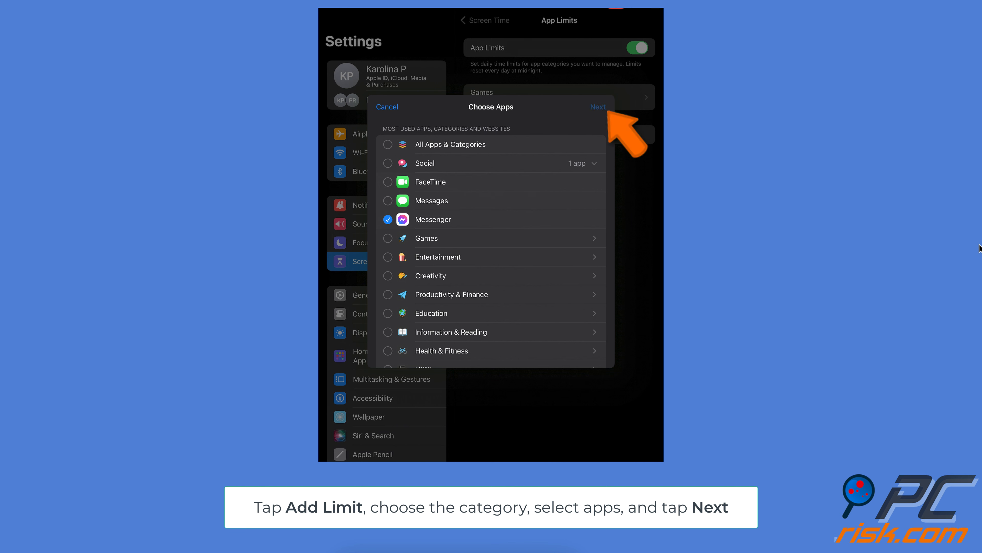
left_click(598, 107)
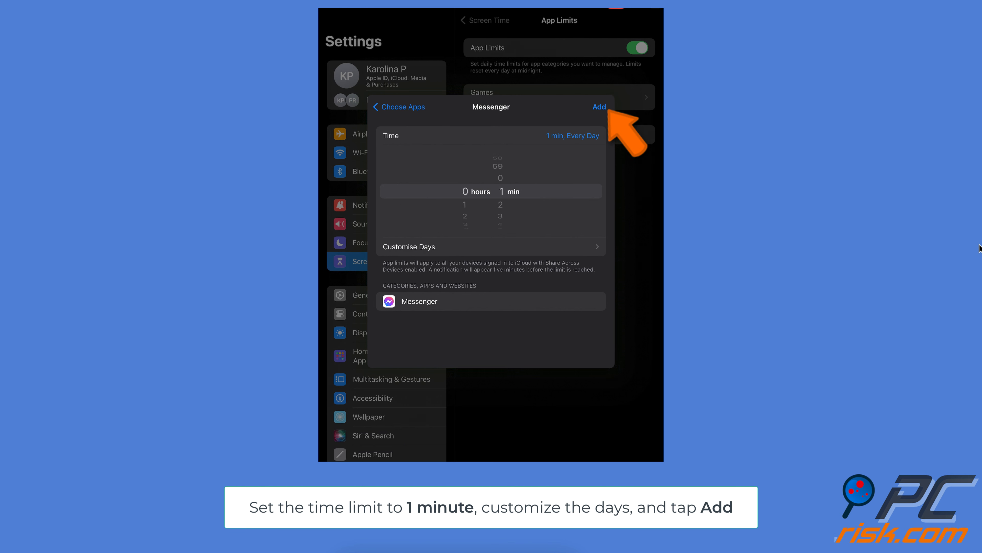
left_click(599, 106)
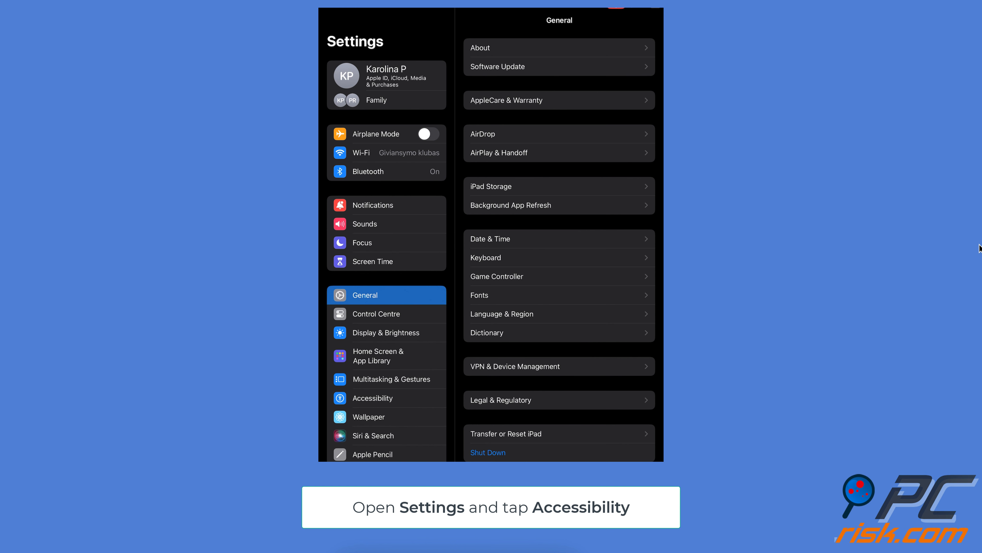
Enable Guided Access under Accessibility and begin setting its passcode via Passcode Settings.
left_click(373, 398)
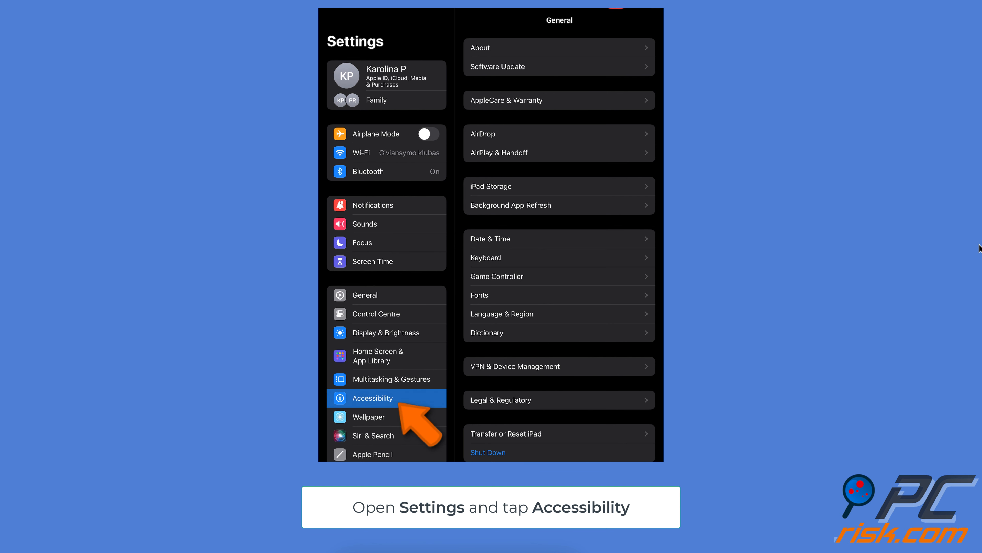
left_click(373, 398)
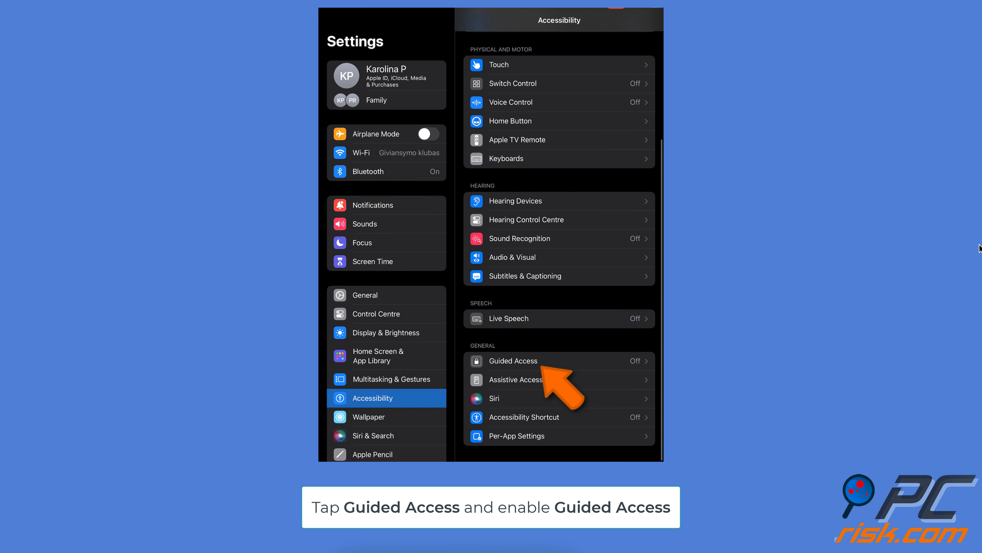
left_click(512, 360)
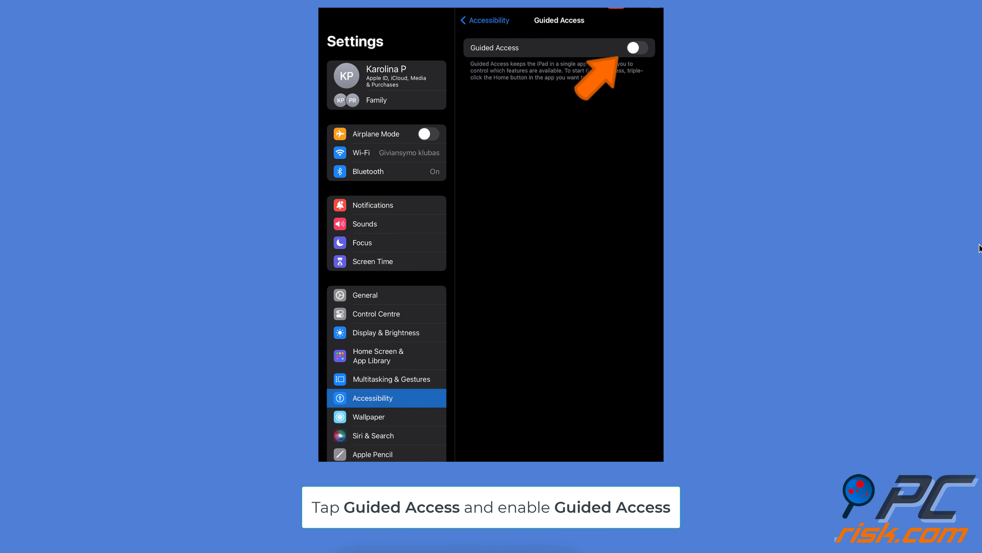
left_click(636, 47)
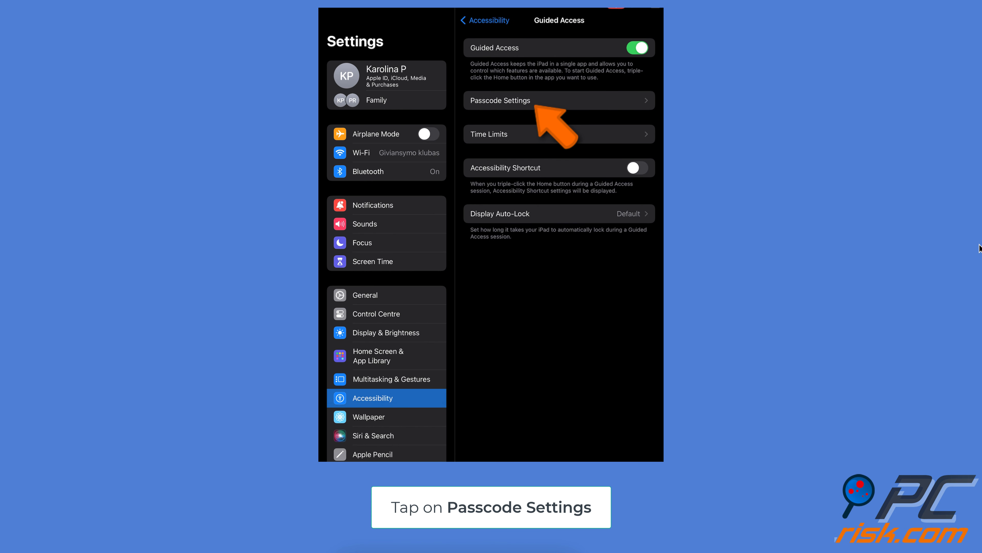
left_click(558, 100)
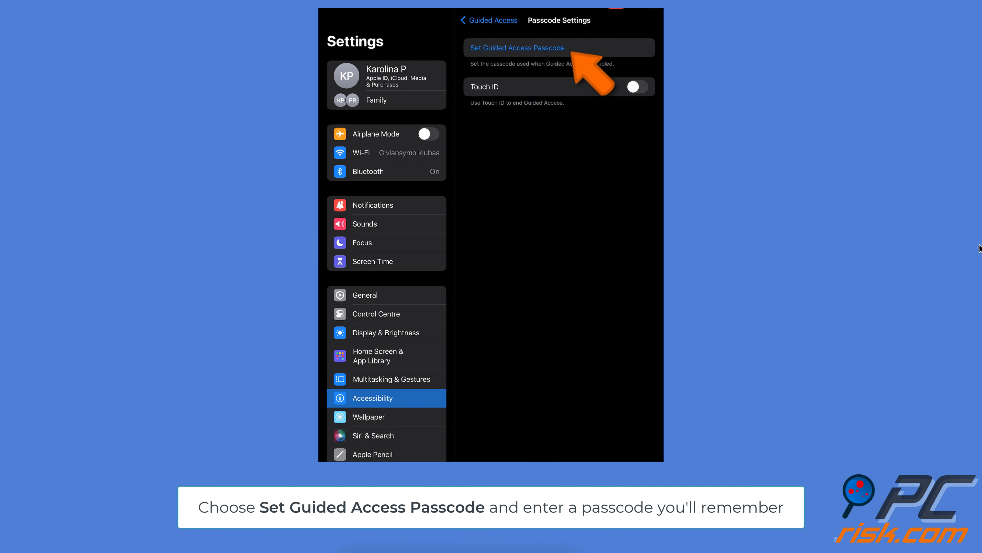
left_click(517, 47)
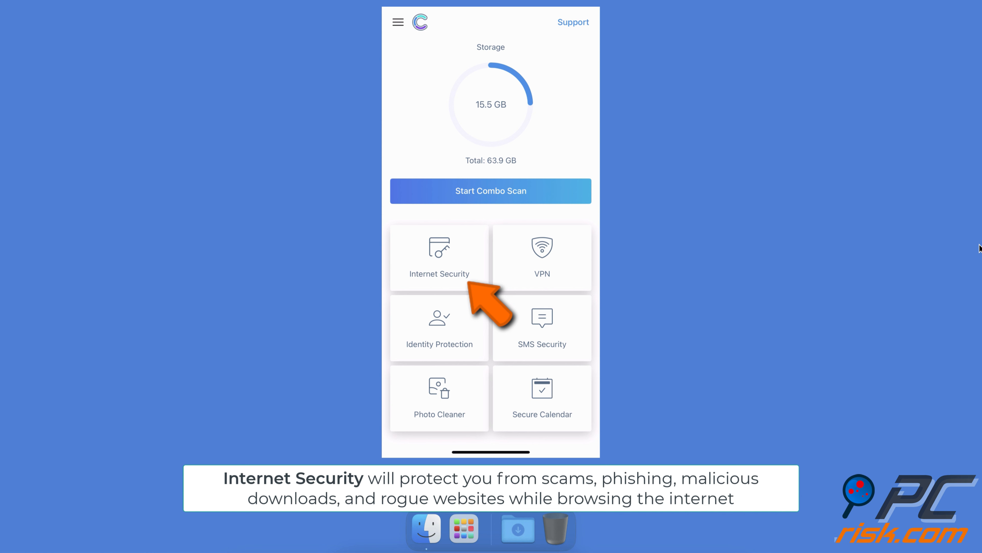
In Internet Security, switch on Web Protection and test a password for leaks in Password Checker.
left_click(439, 254)
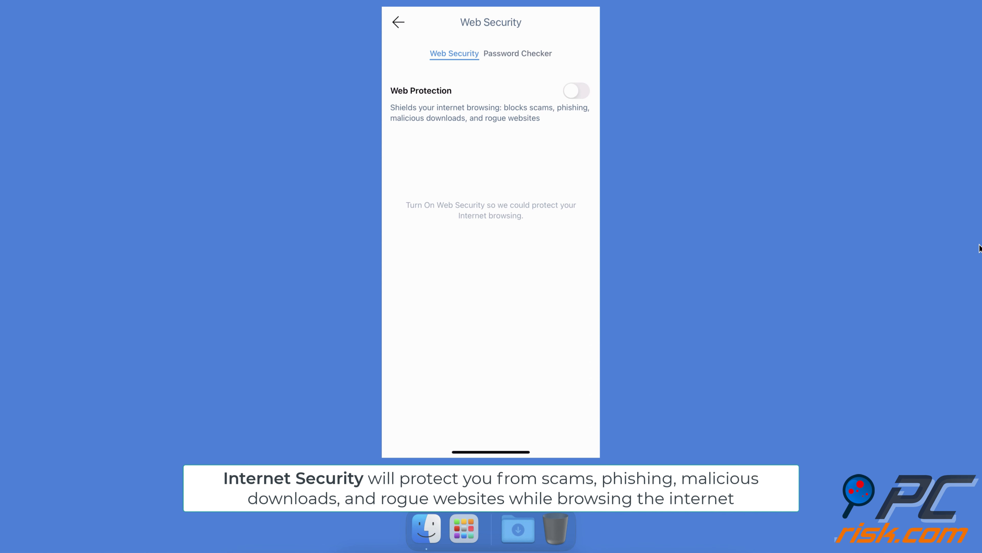
left_click(575, 90)
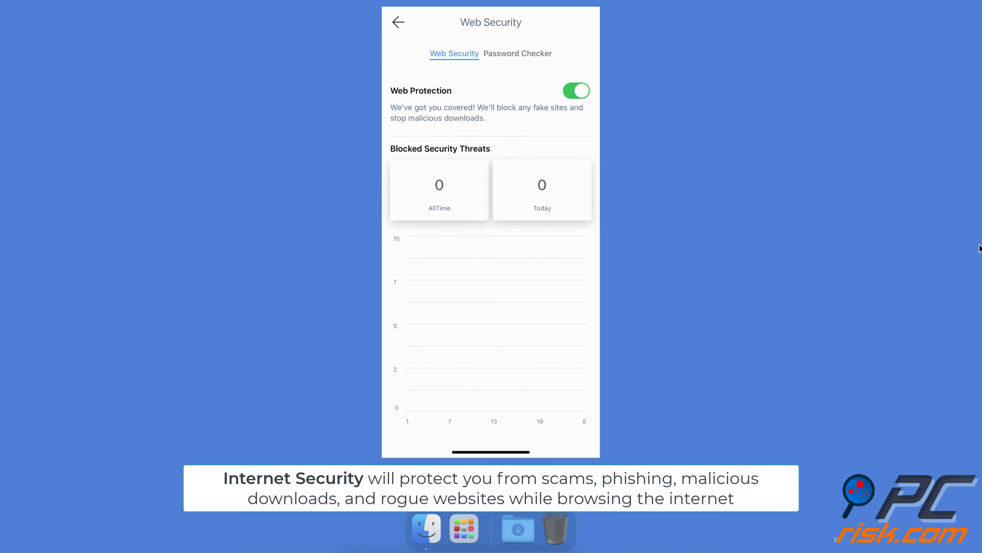
left_click(517, 53)
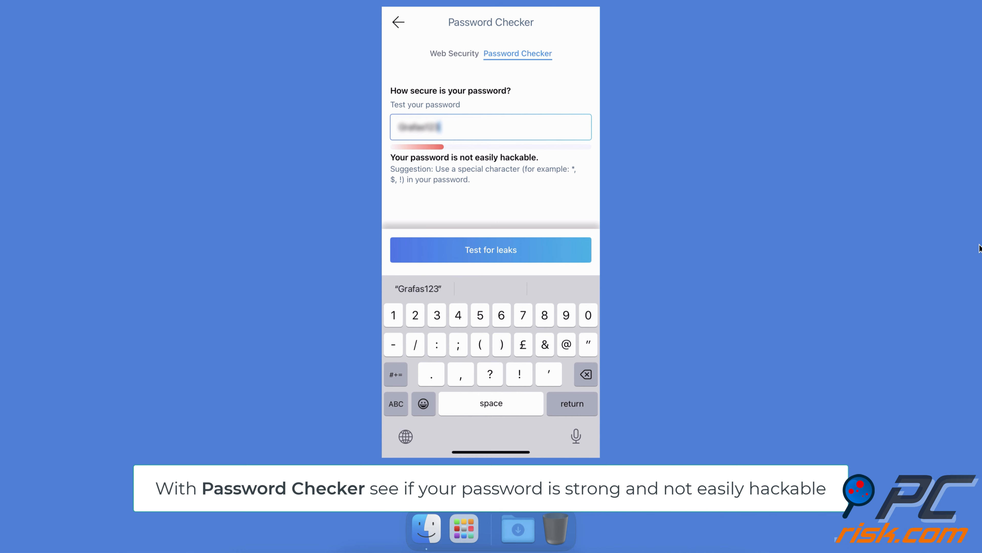
left_click(490, 249)
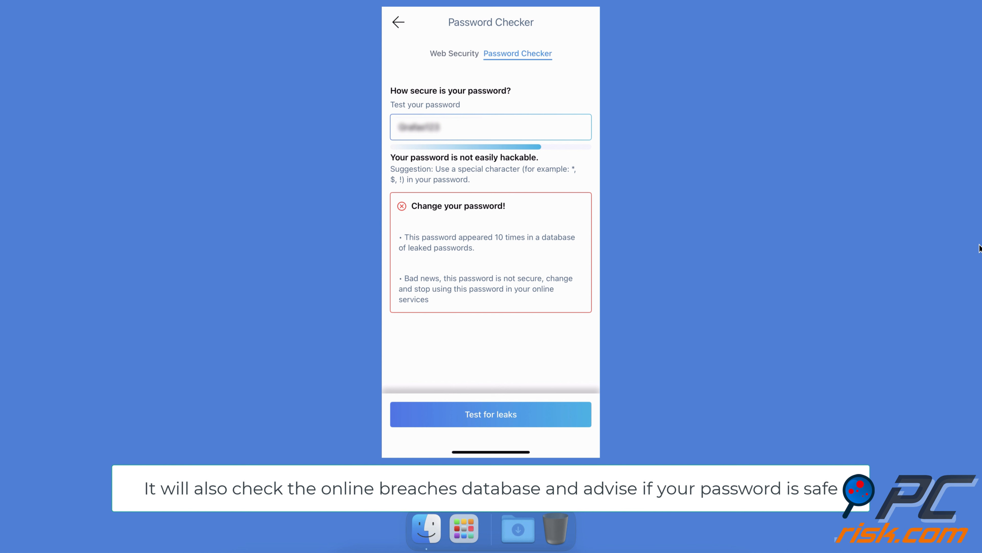
left_click(399, 22)
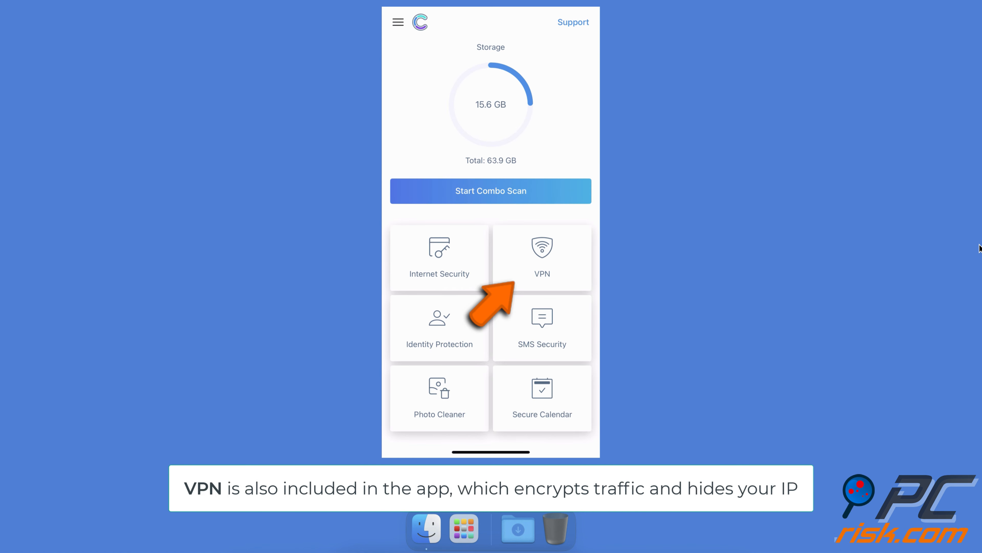
Add an email to Identity Protection for leak monitoring and return to the dashboard.
left_click(541, 257)
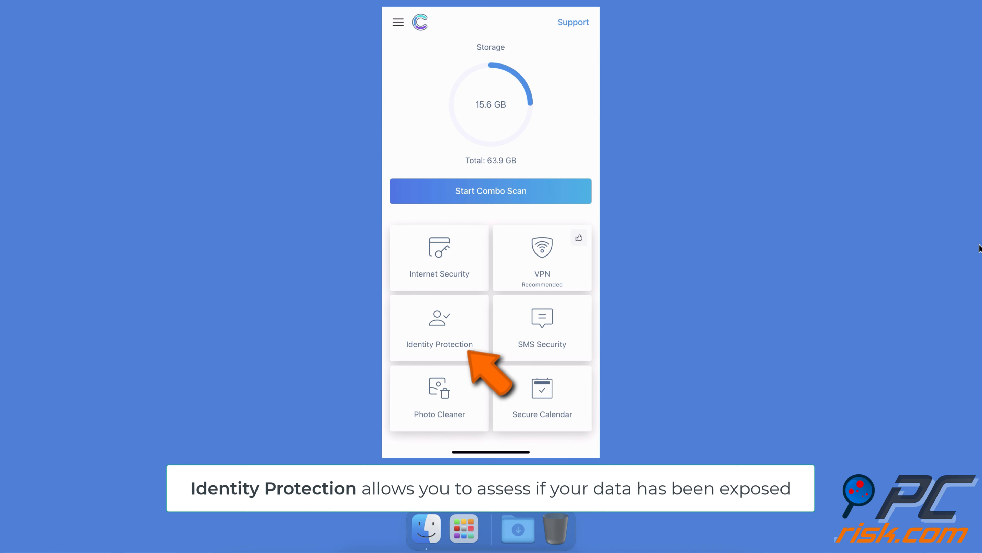
left_click(439, 328)
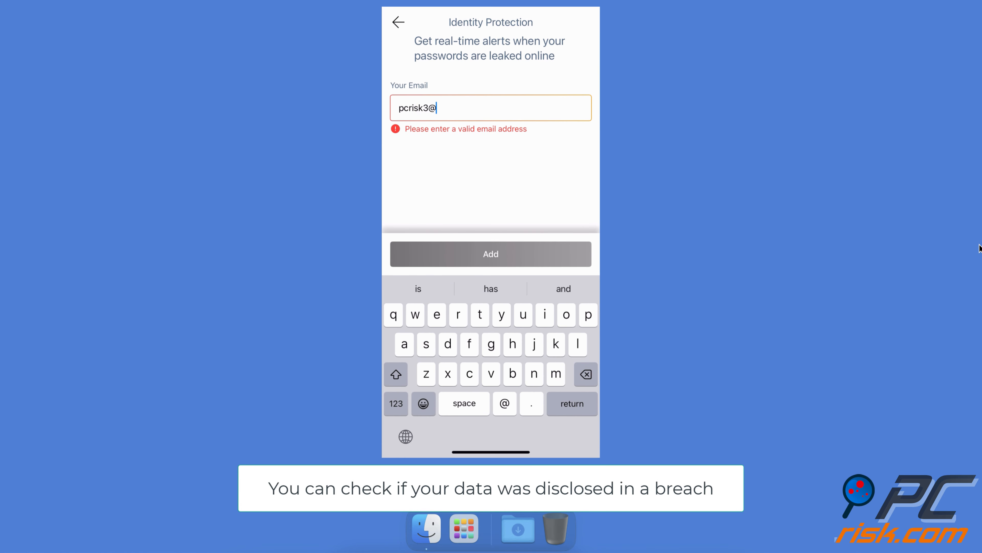
left_click(490, 254)
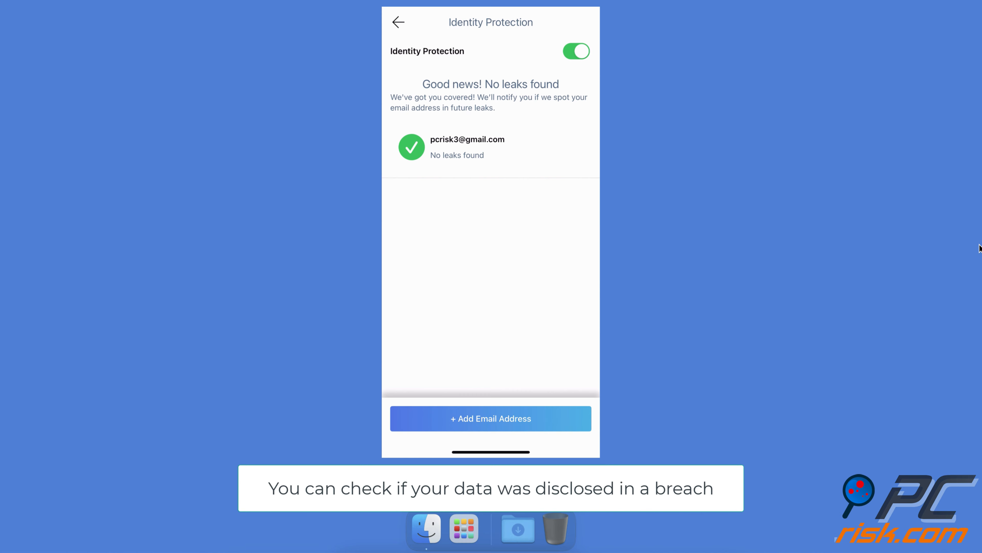
left_click(398, 22)
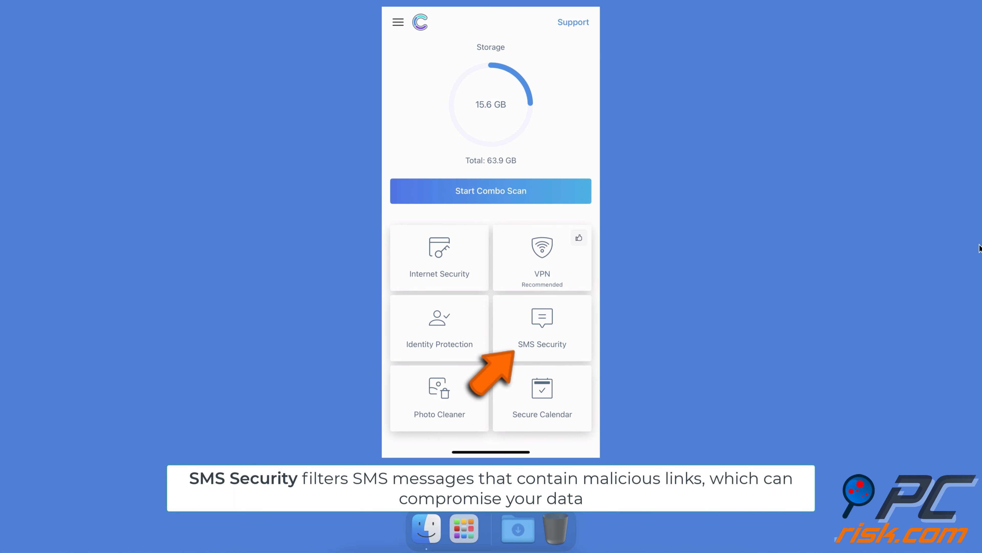
Run the Photo Cleaner analysis, then switch on Secure Calendar.
left_click(542, 328)
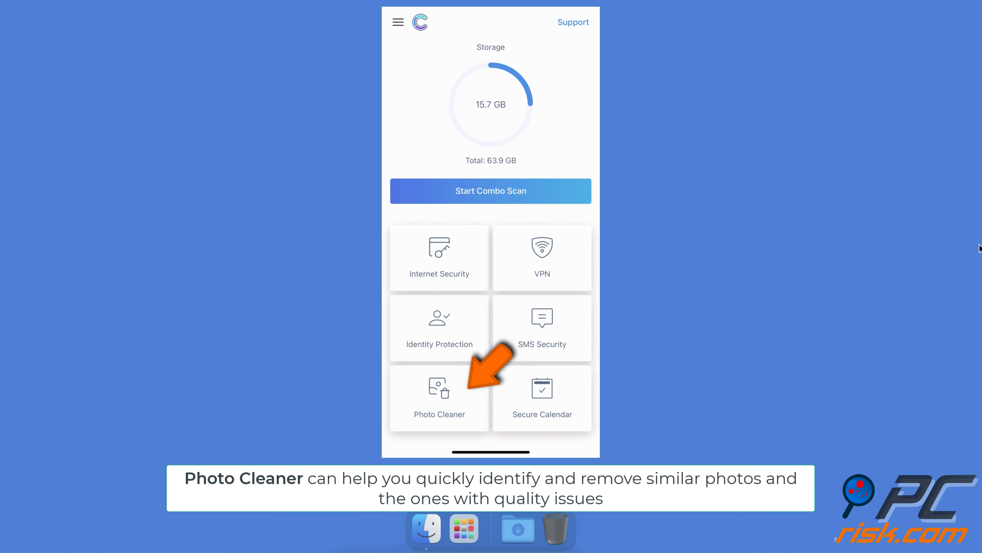
left_click(439, 398)
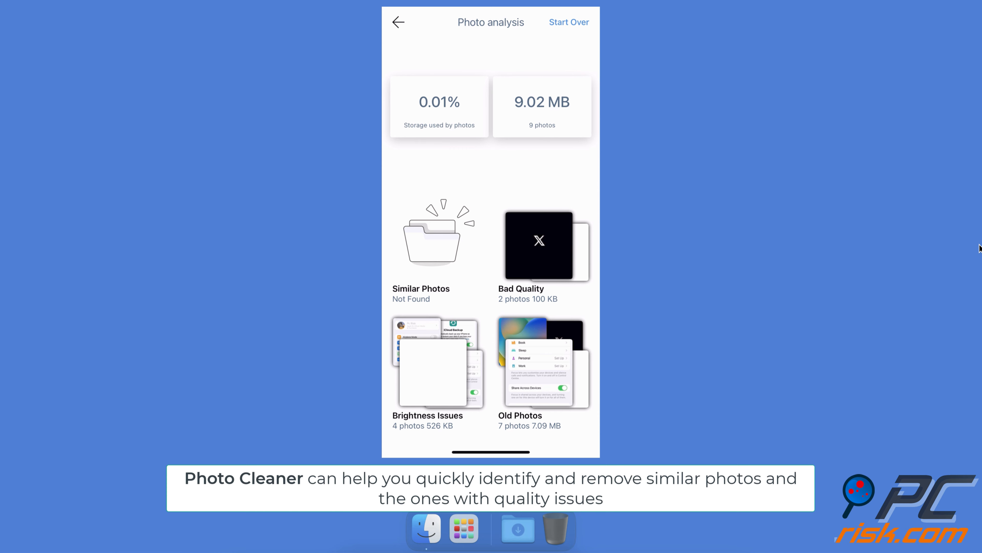
left_click(399, 22)
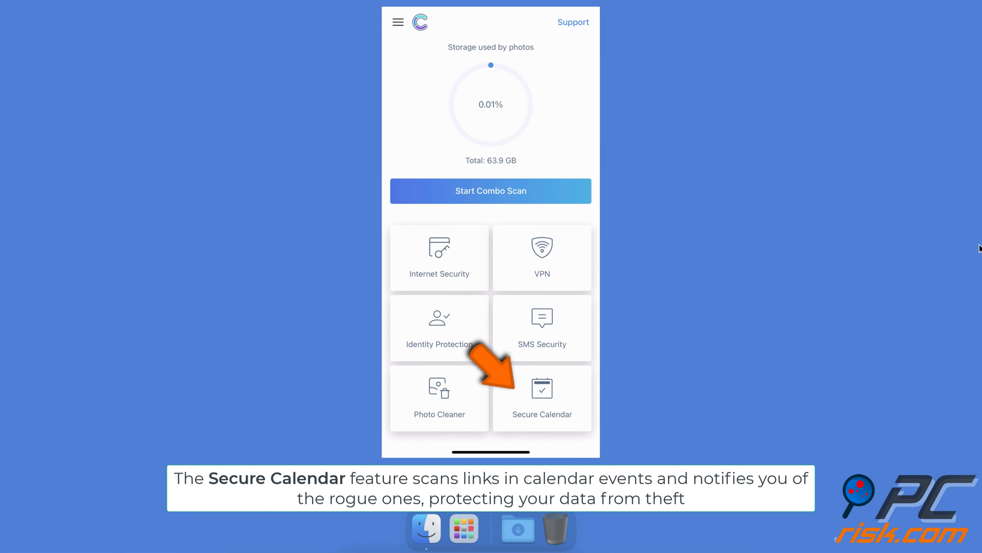
left_click(542, 398)
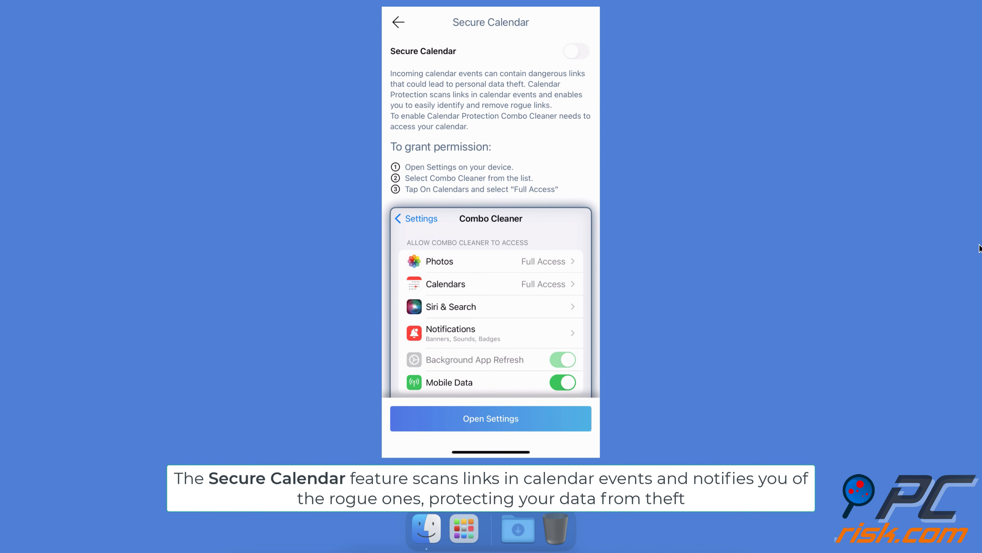
left_click(575, 51)
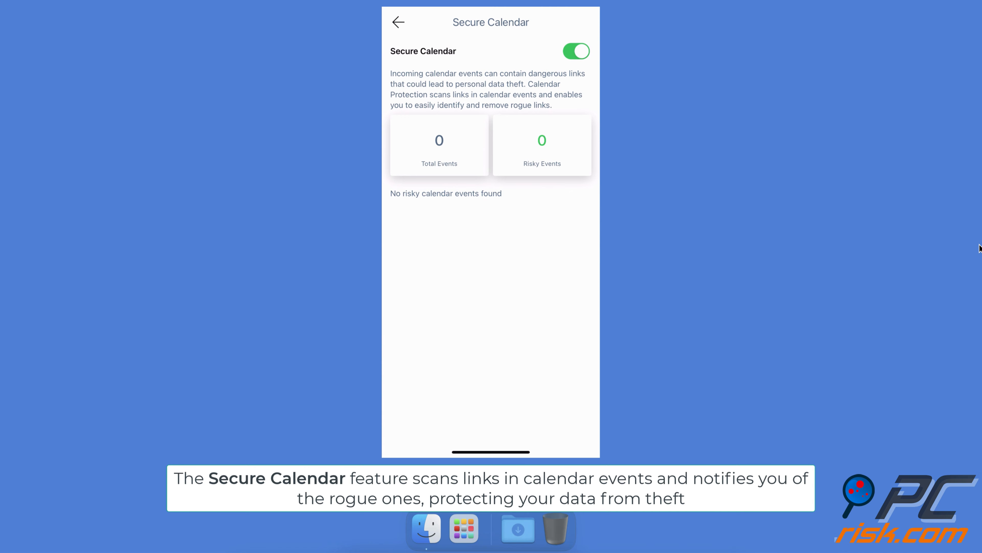